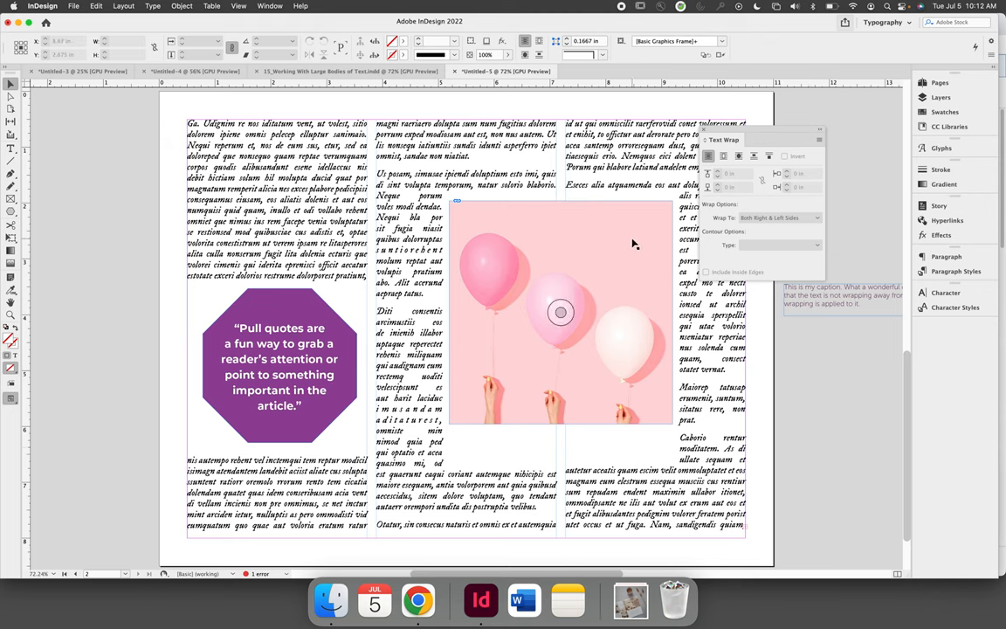
Step: Select the purple pull-quote octagon and move it up over the balloon image's left edge
left_click(561, 311)
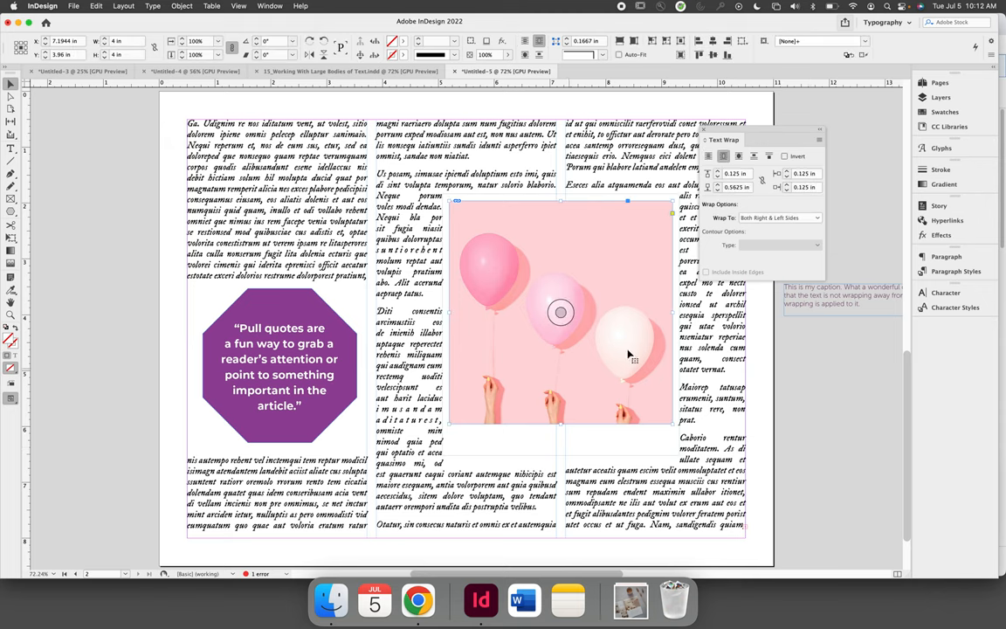
left_click(301, 316)
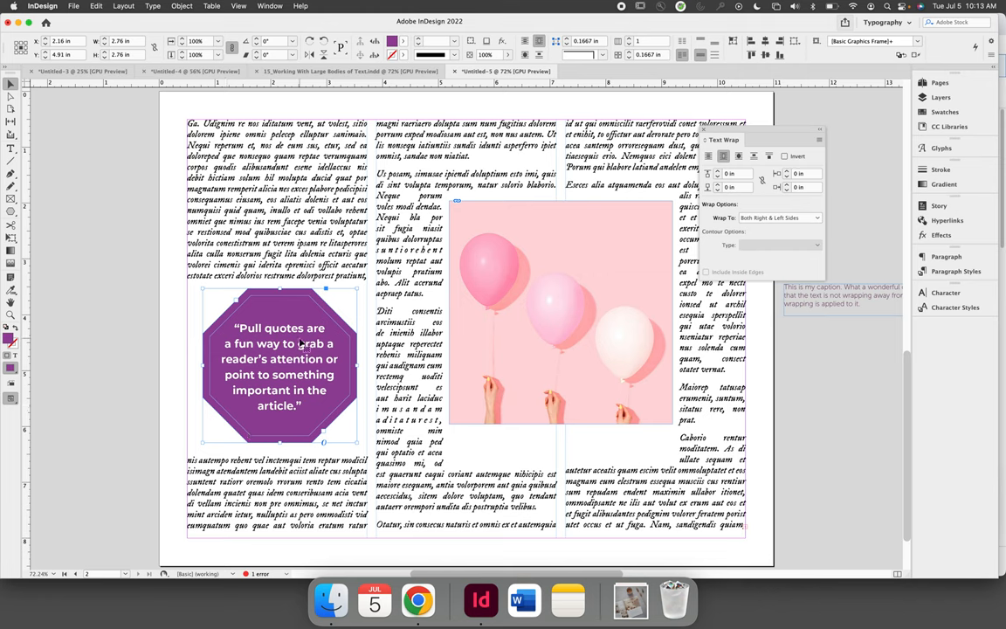
mouse_move(286, 392)
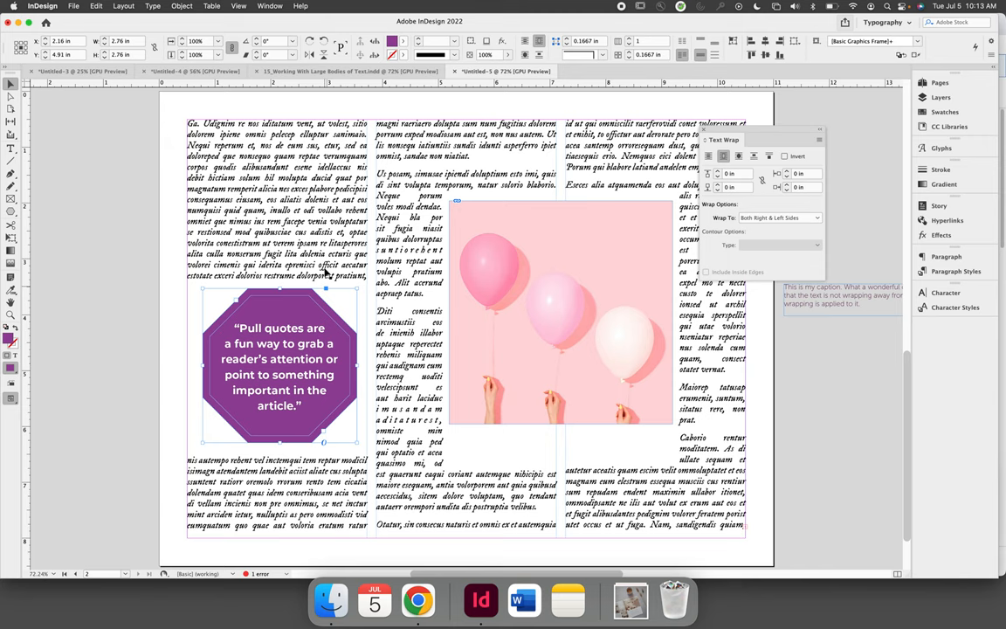
mouse_move(288, 217)
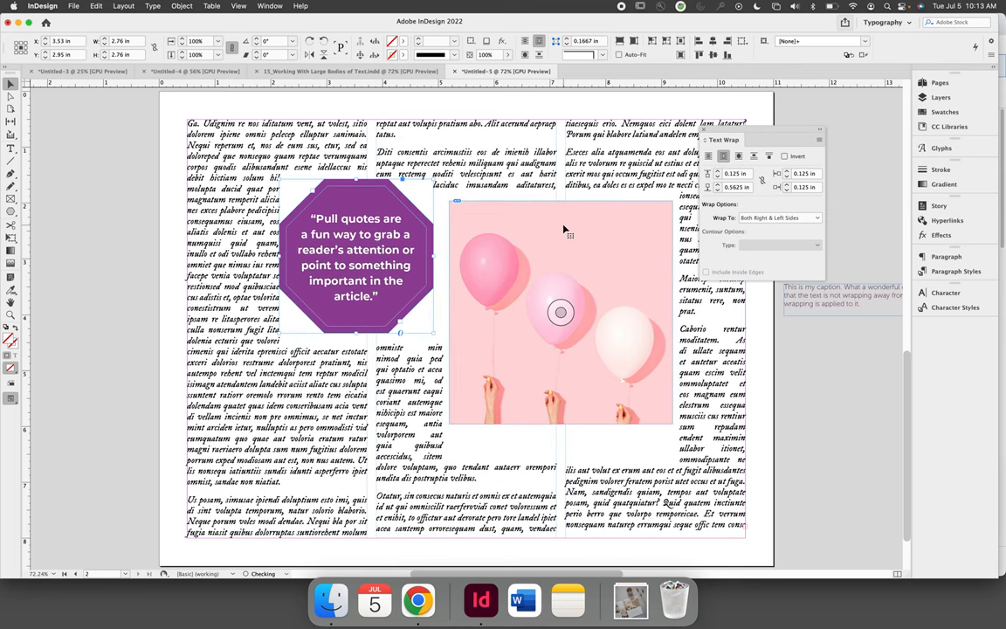
Step: Drag the pull-quote octagon back below the first column's text
left_click_drag(353, 262, 278, 367)
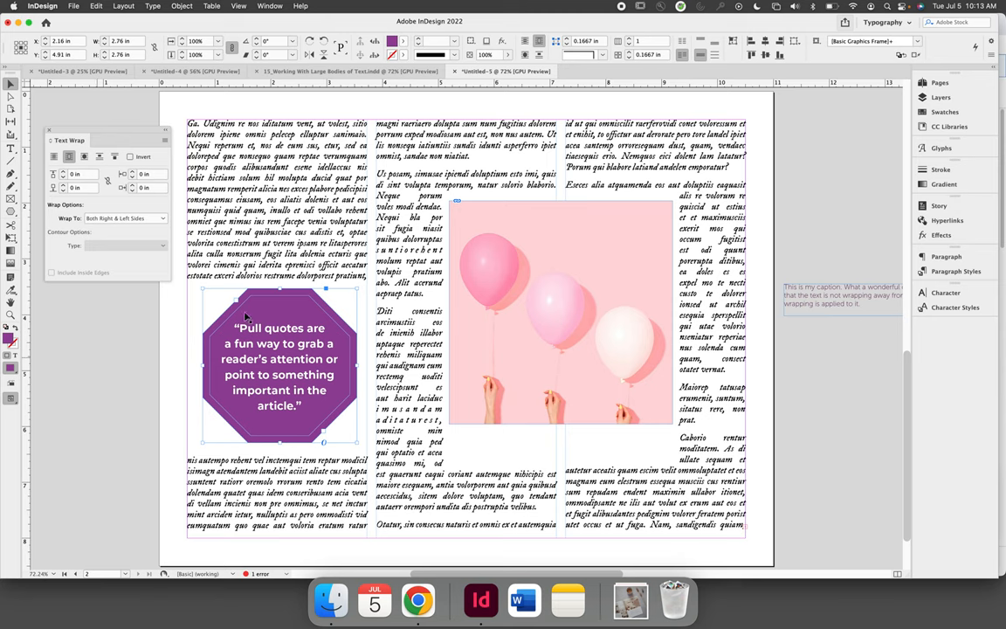
mouse_move(468, 437)
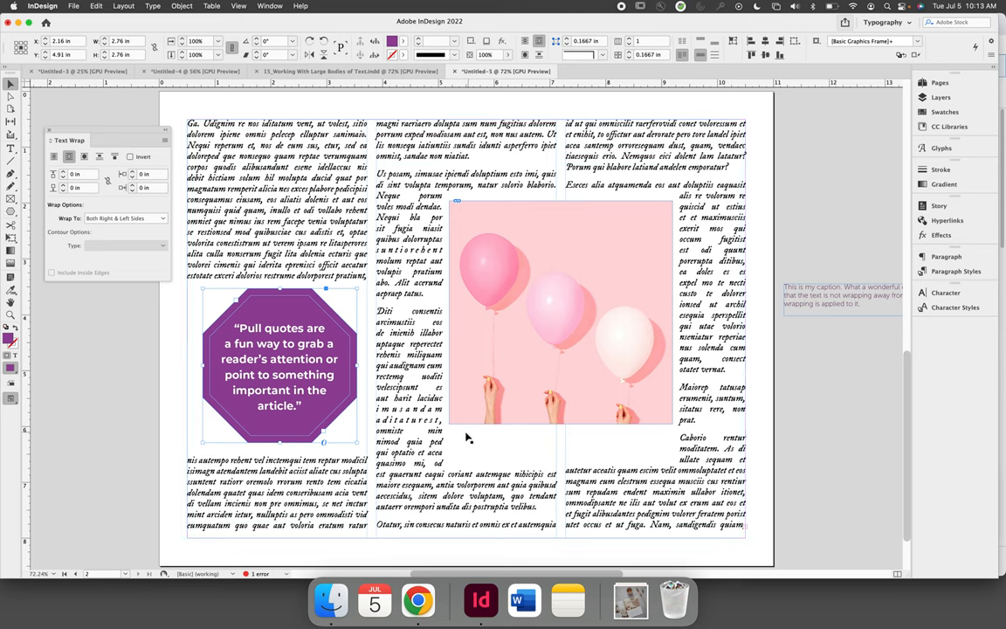
mouse_move(556, 441)
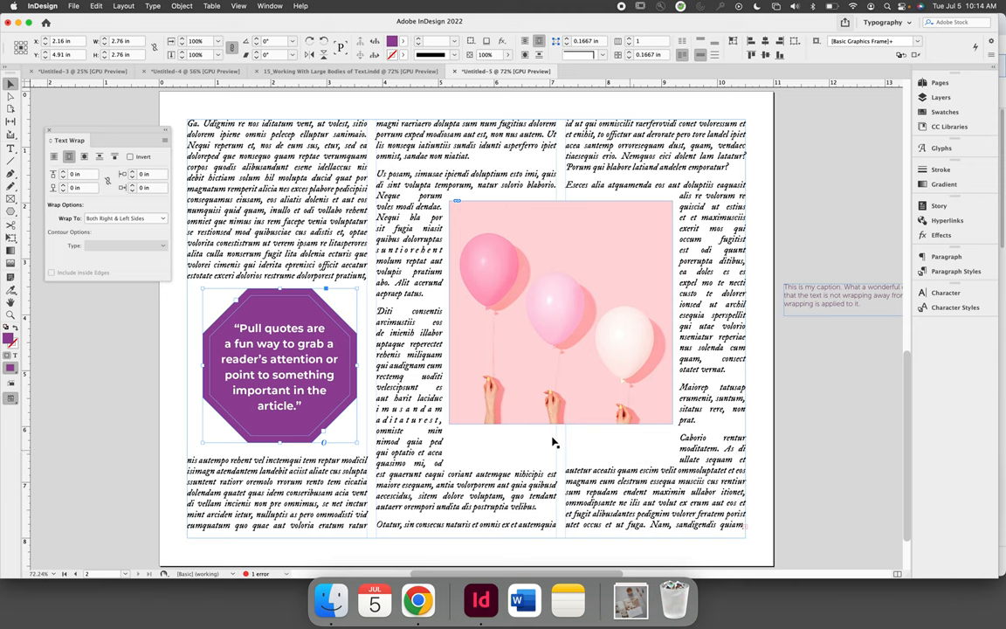
mouse_move(650, 462)
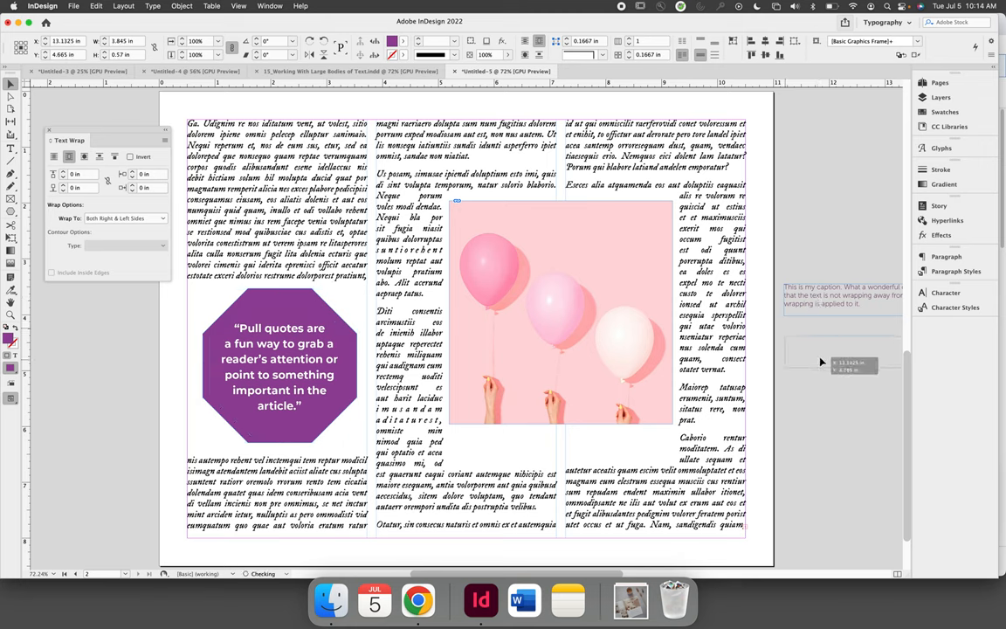
Step: Drag the caption text frame from the pasteboard to just below the balloon image
left_click_drag(821, 361, 804, 367)
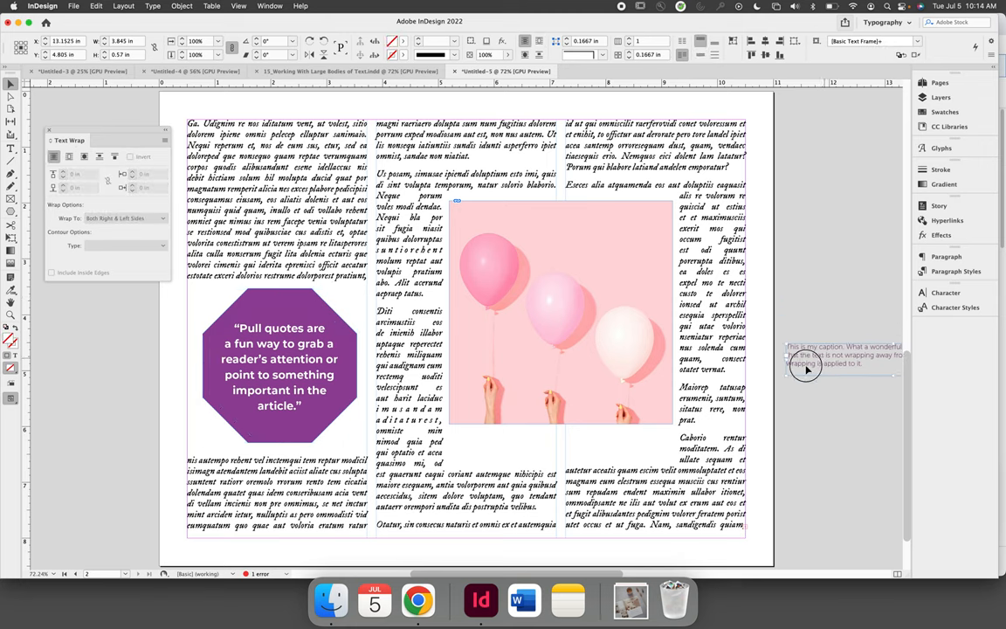
left_click_drag(804, 367, 498, 451)
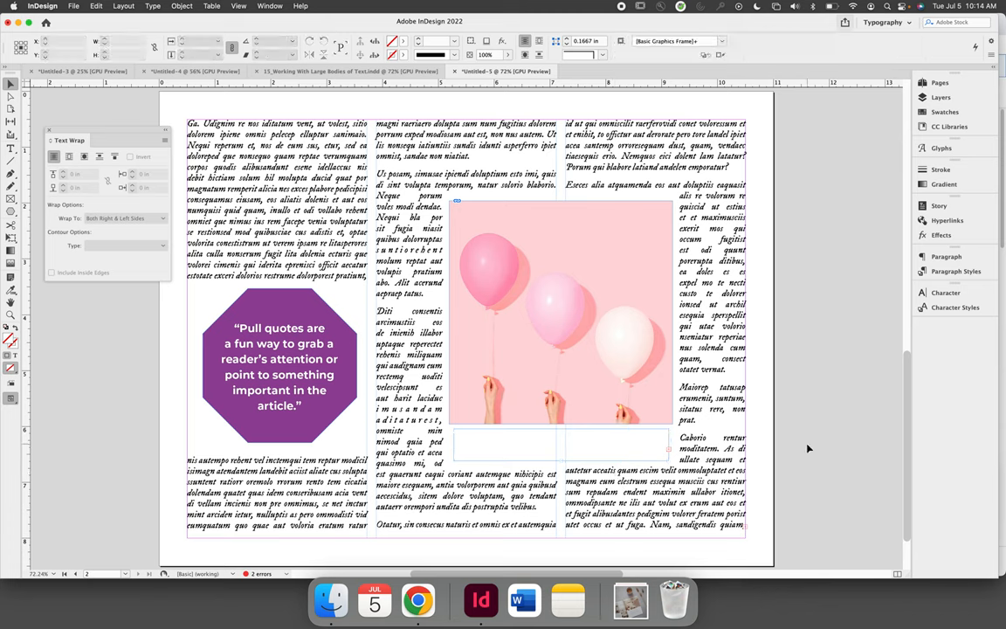
Step: Select the caption frame and open its Text Frame Options from the Object menu
left_click(559, 315)
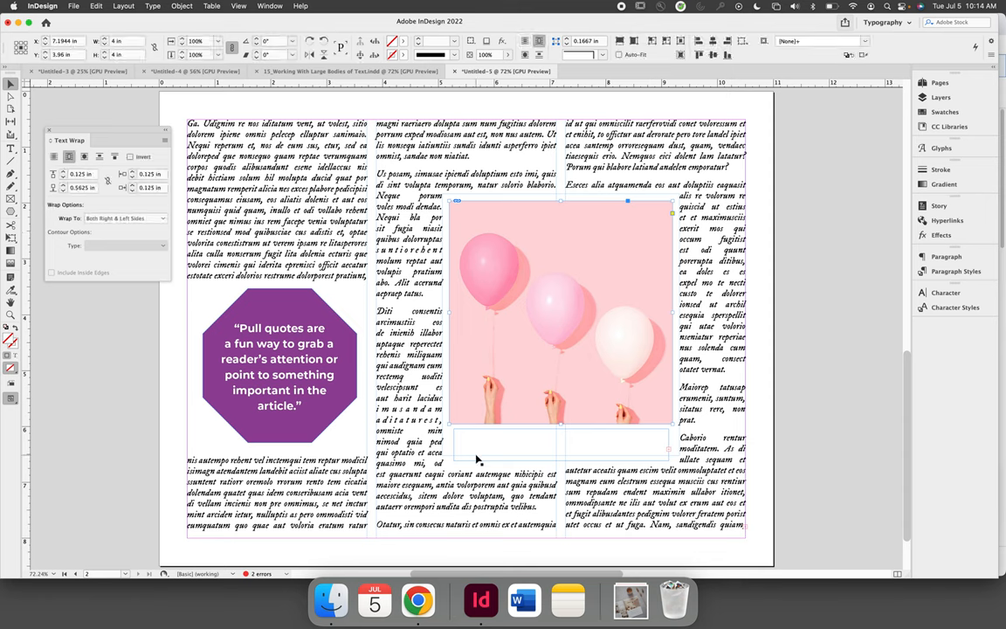
left_click(521, 455)
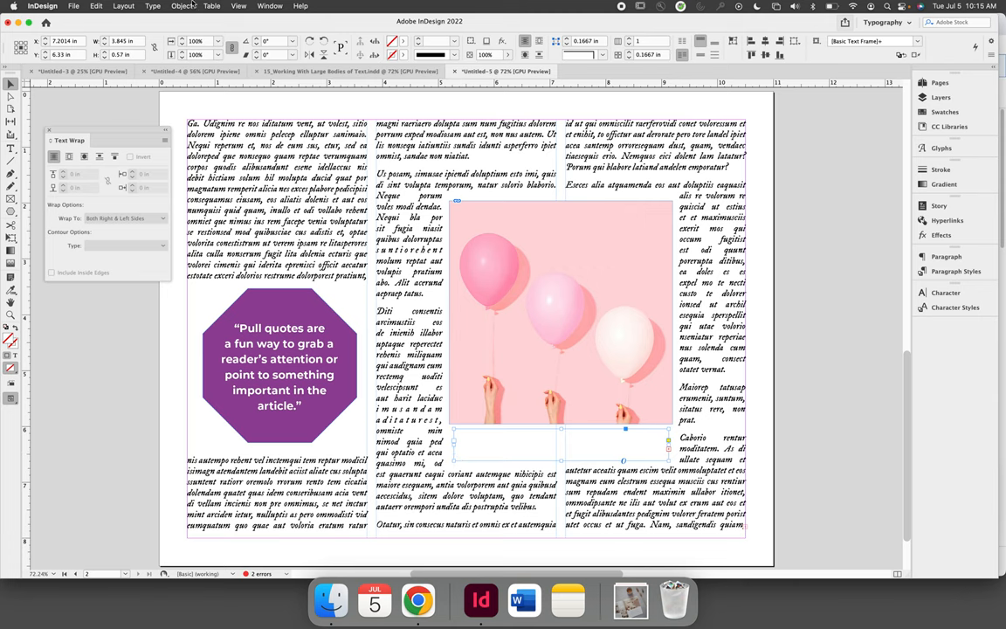
left_click(181, 7)
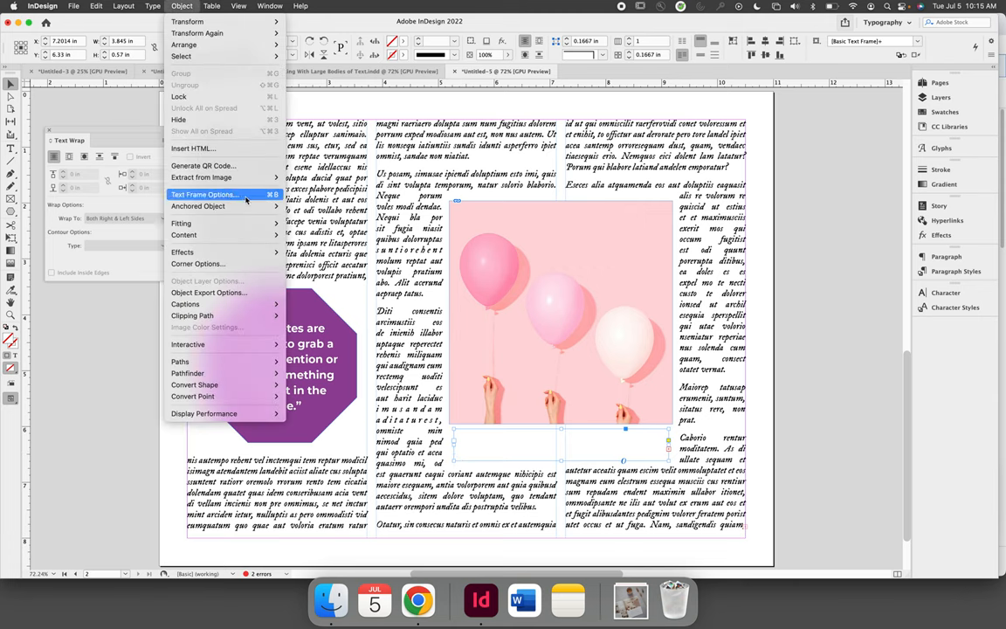
left_click(203, 194)
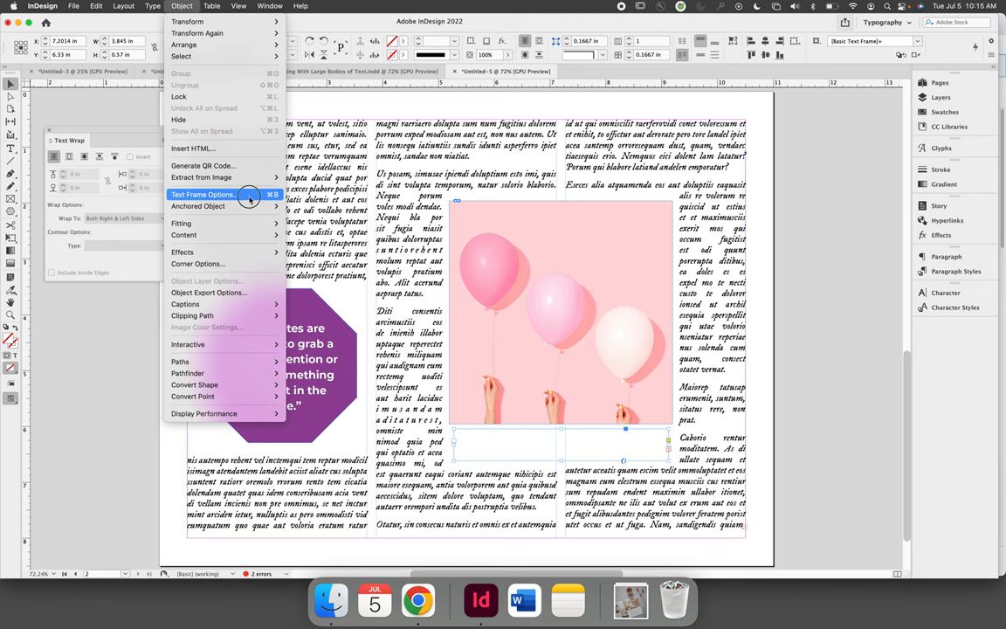
left_click(203, 194)
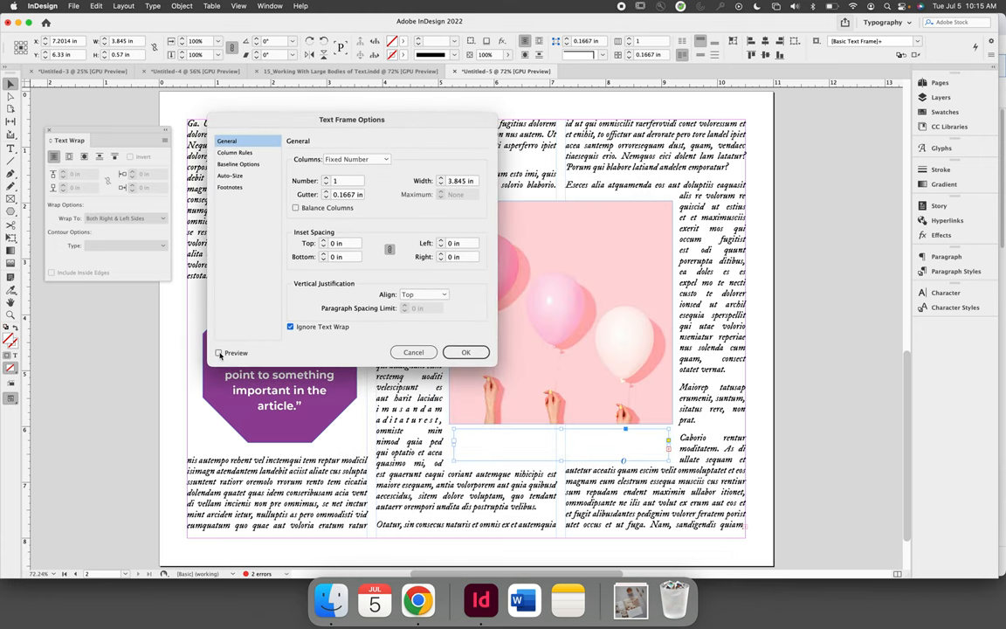
Step: With Preview on, leave Ignore Text Wrap checked so the caption shows, and confirm
left_click(218, 353)
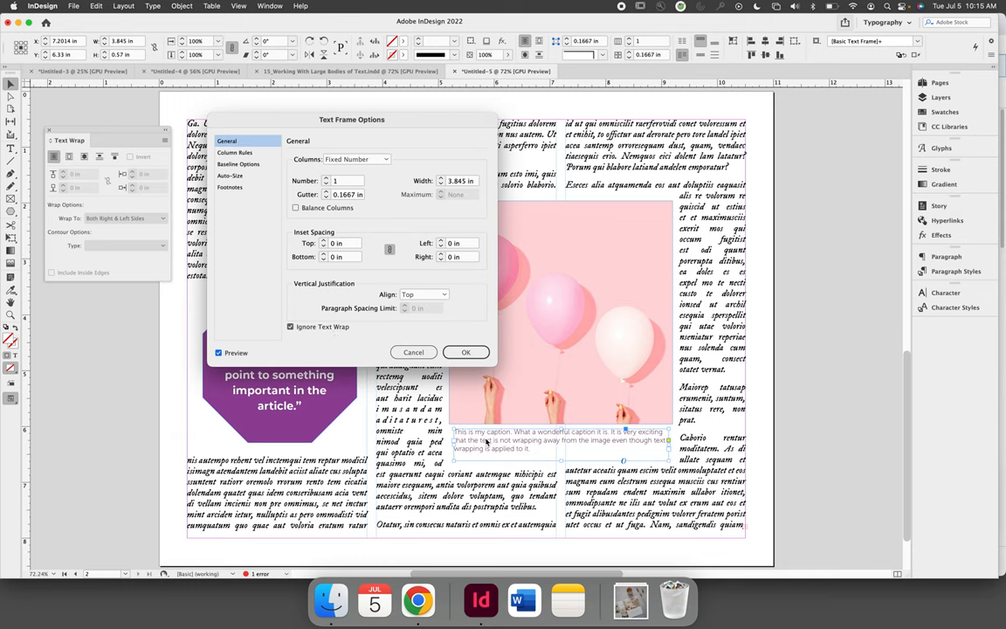
left_click(290, 327)
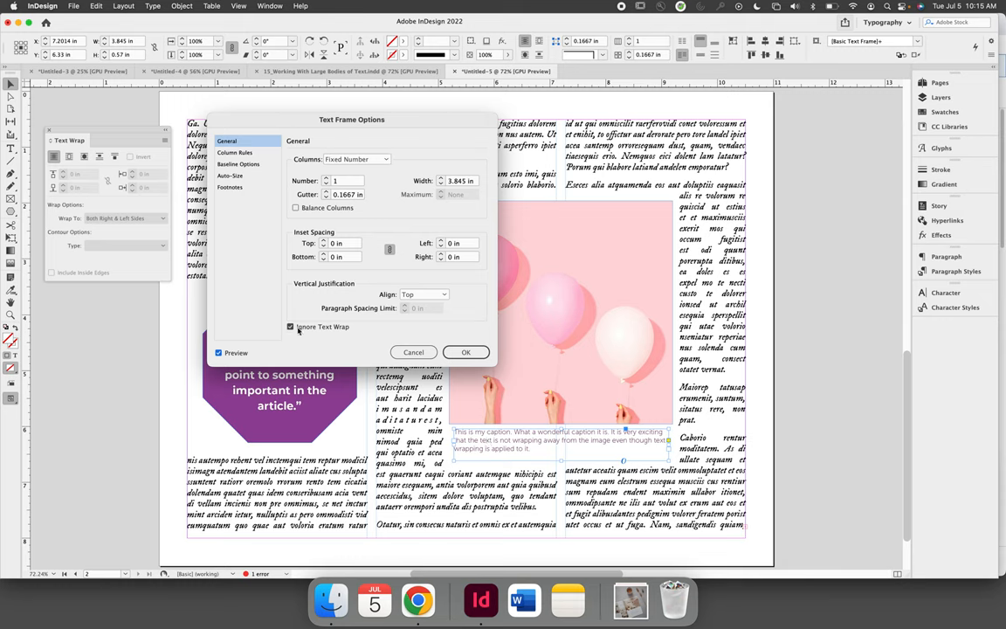
left_click(290, 327)
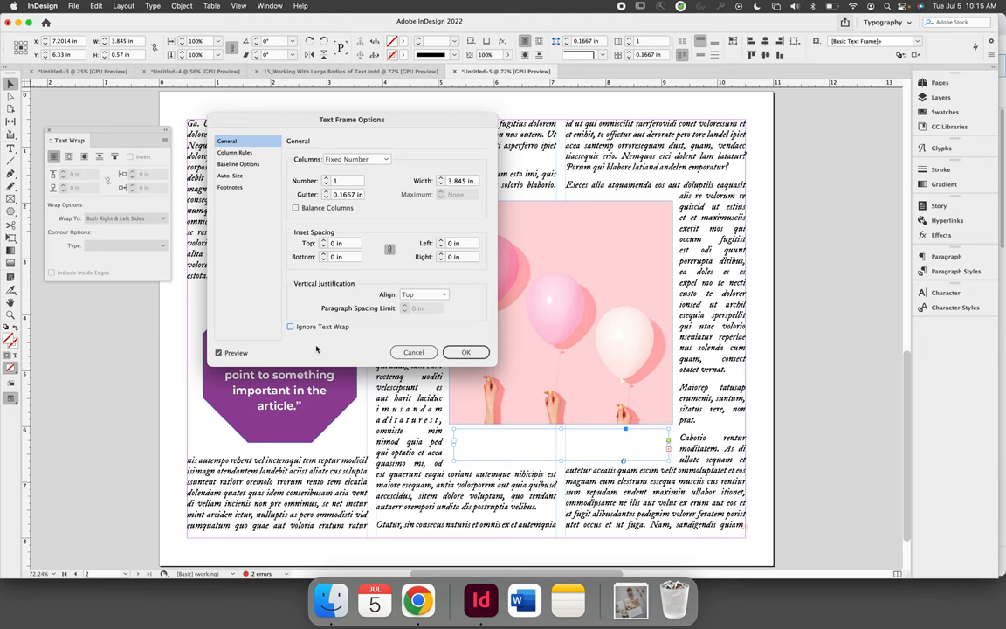
left_click(290, 326)
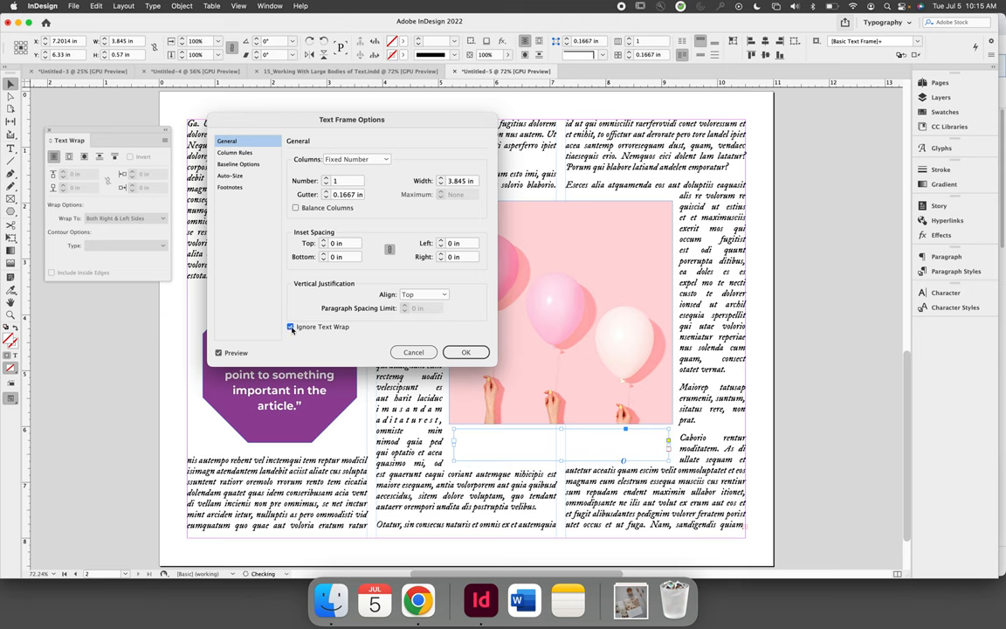
left_click(465, 353)
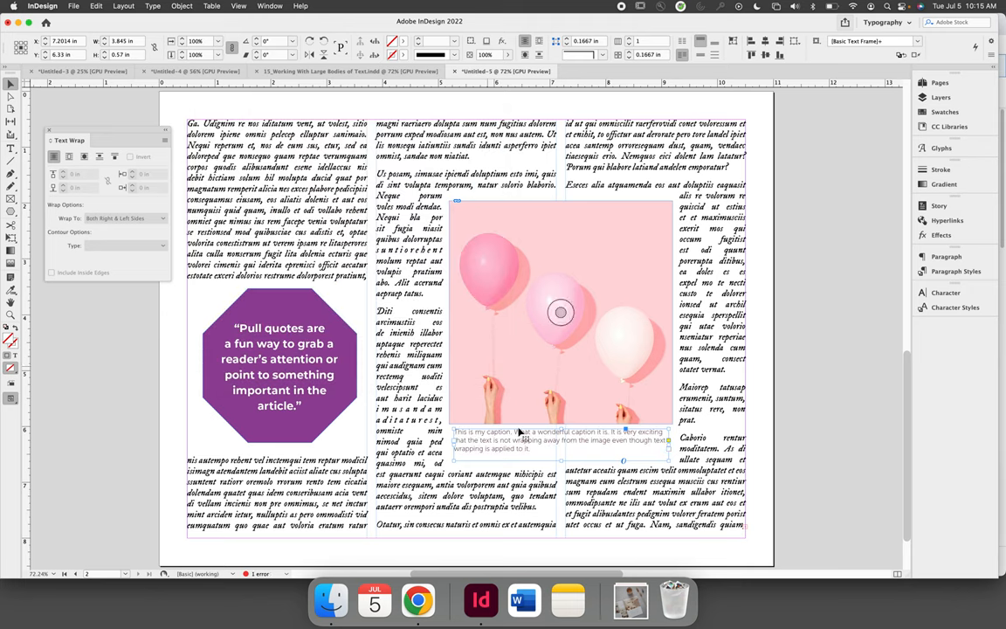